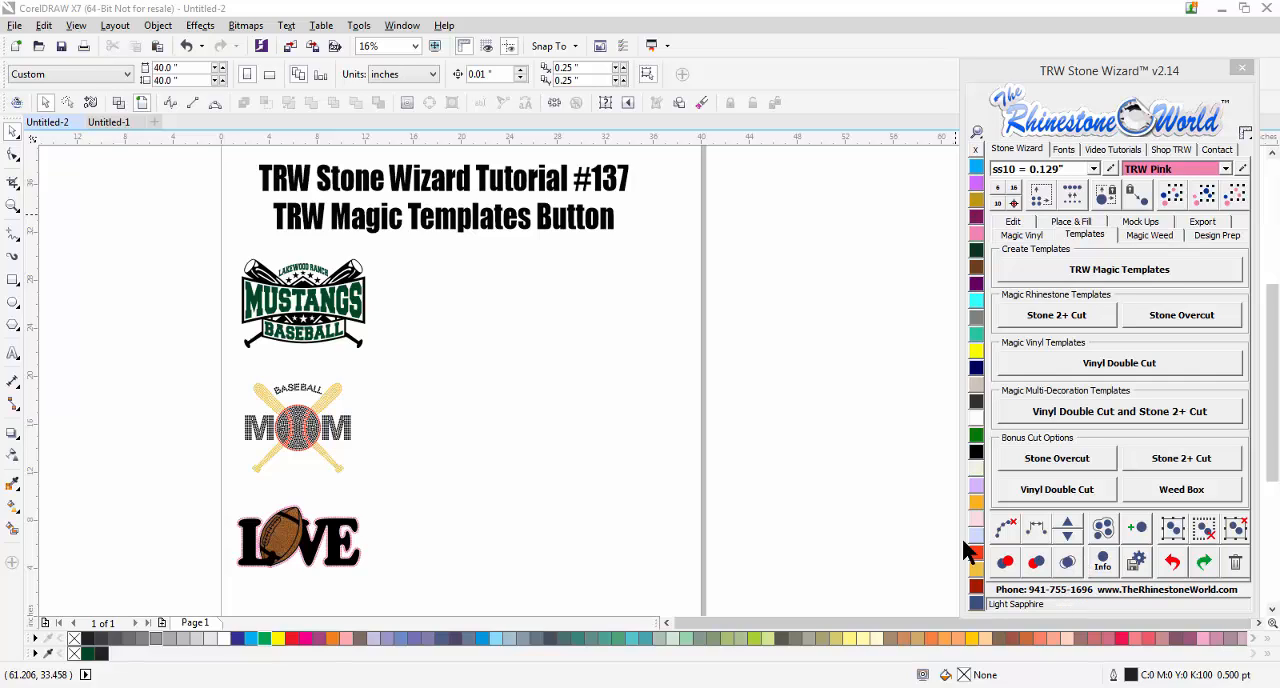
mouse_move(626, 308)
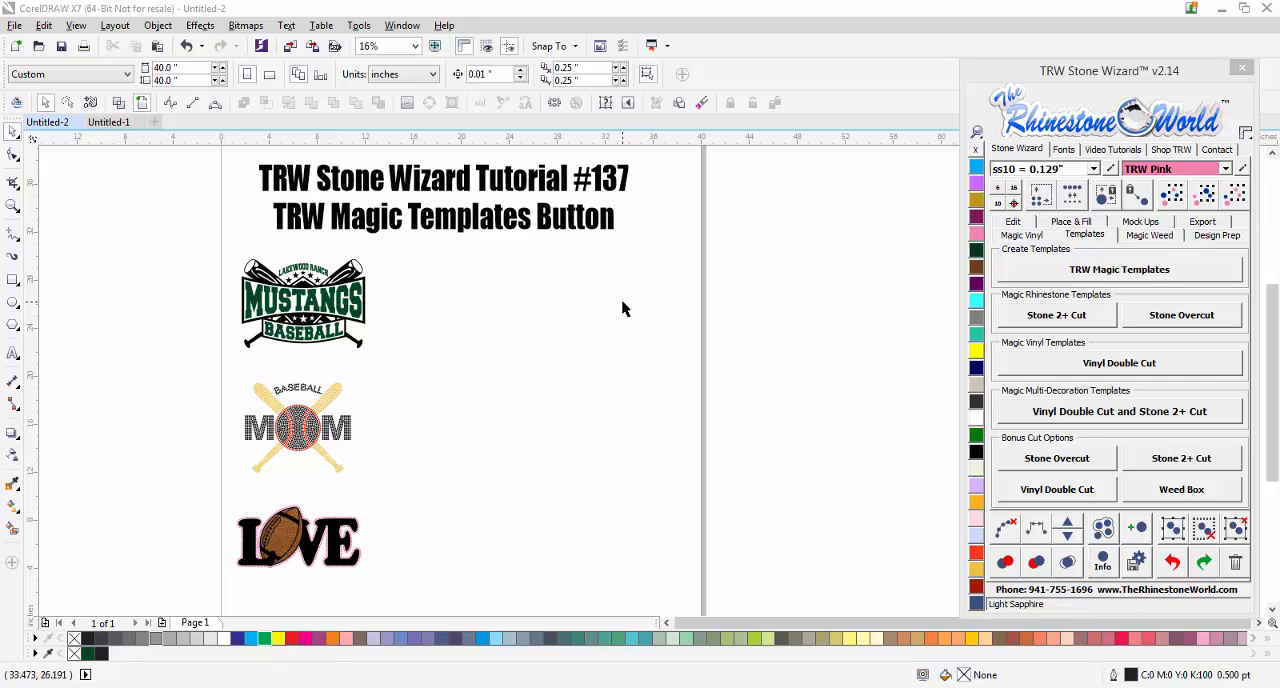
mouse_move(538, 220)
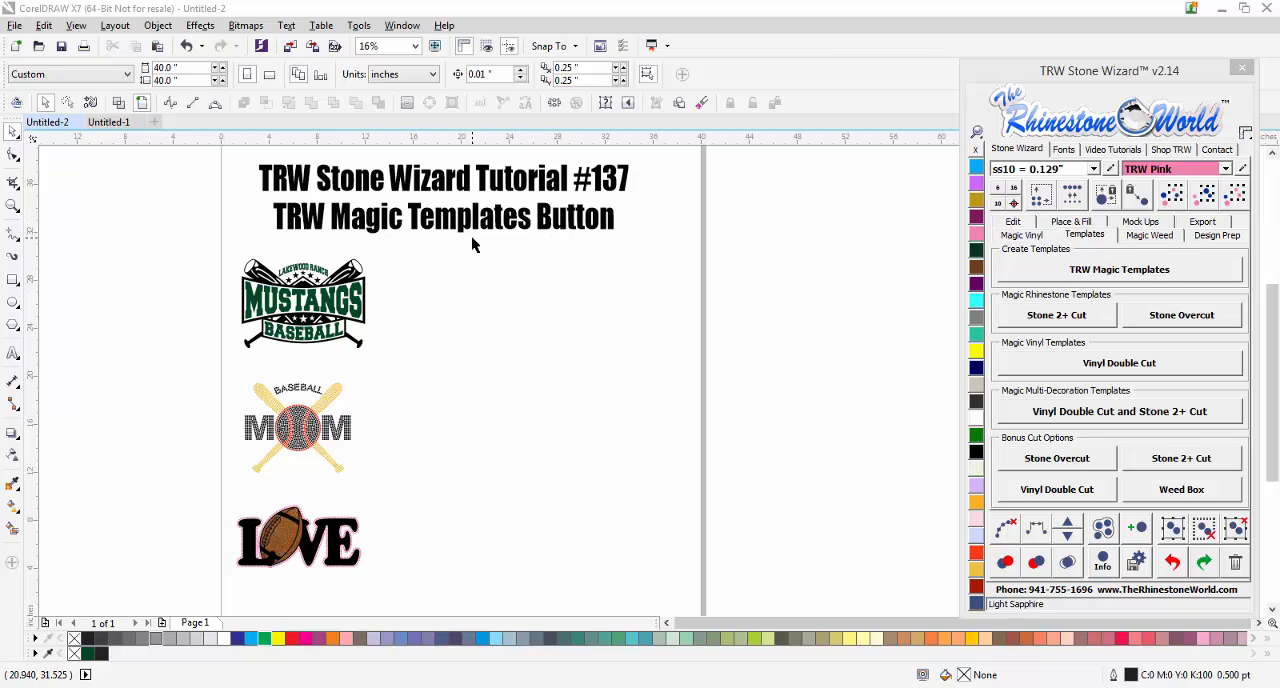
mouse_move(447, 401)
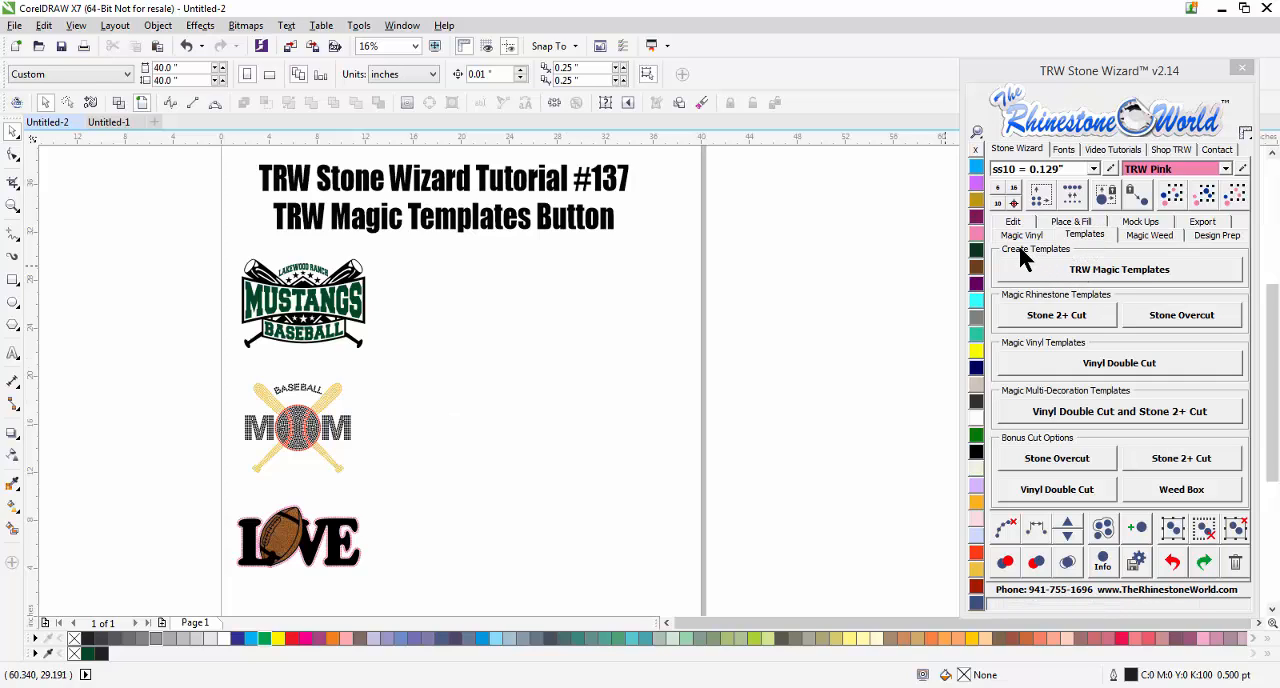
mouse_move(1075, 280)
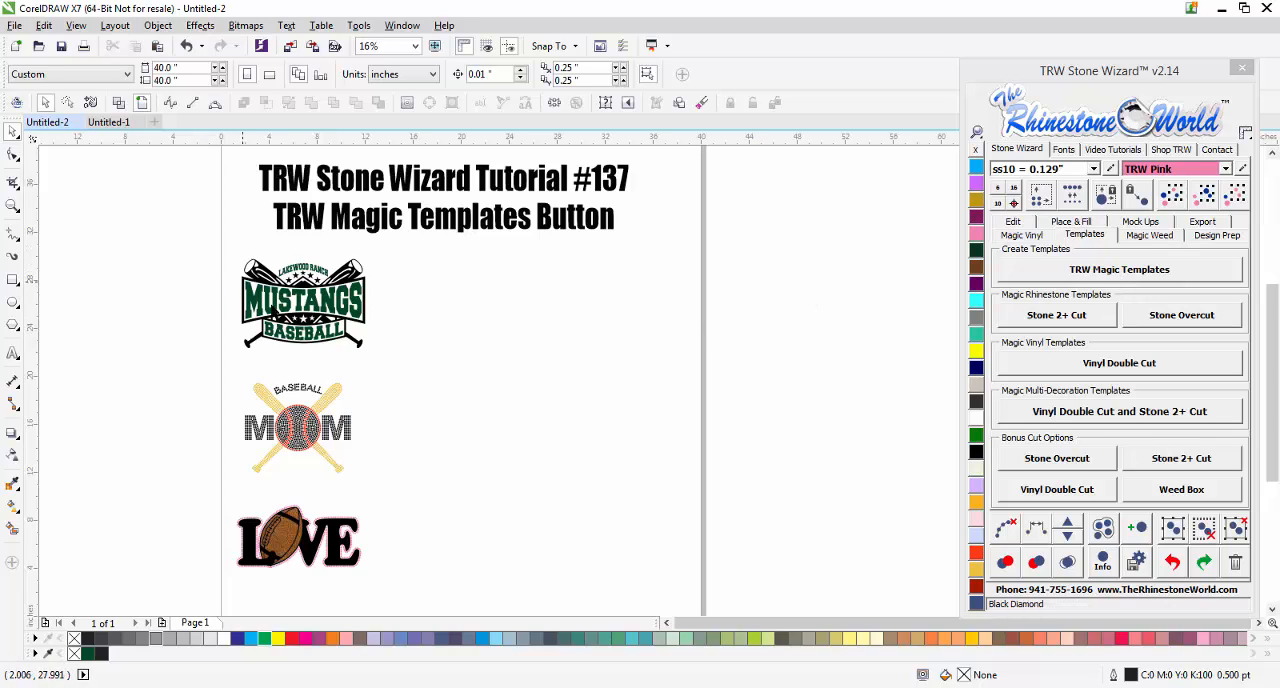
mouse_move(225, 262)
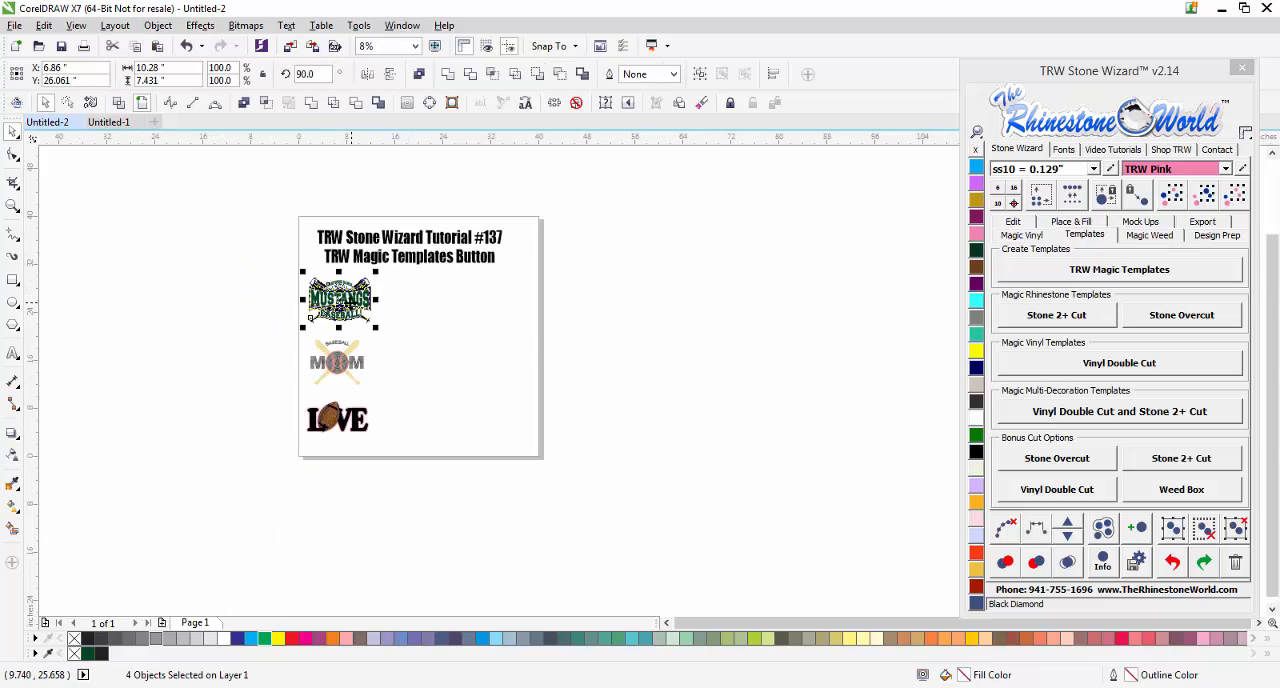
- Move the Mustangs design off the page and select the top of its four copies
drag(338, 298, 605, 298)
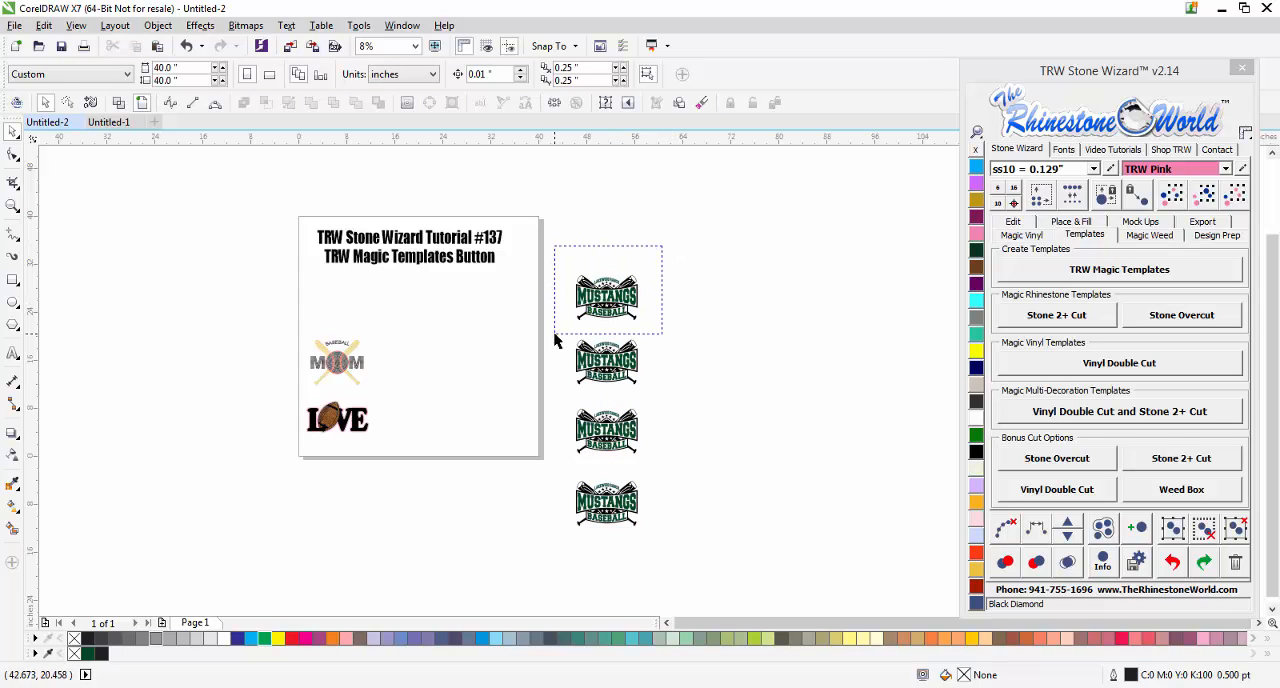
click(606, 297)
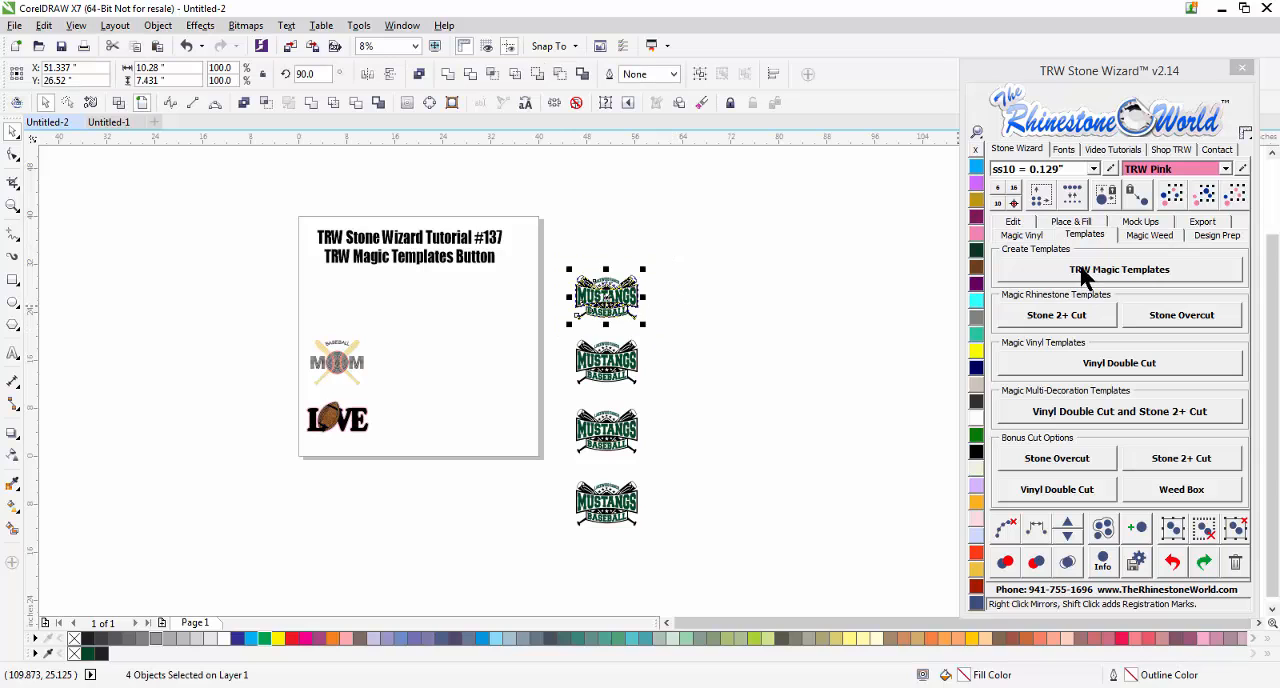
- Generate yellow templates for the top Mustangs copy, then select the second copy for mirroring
click(1119, 269)
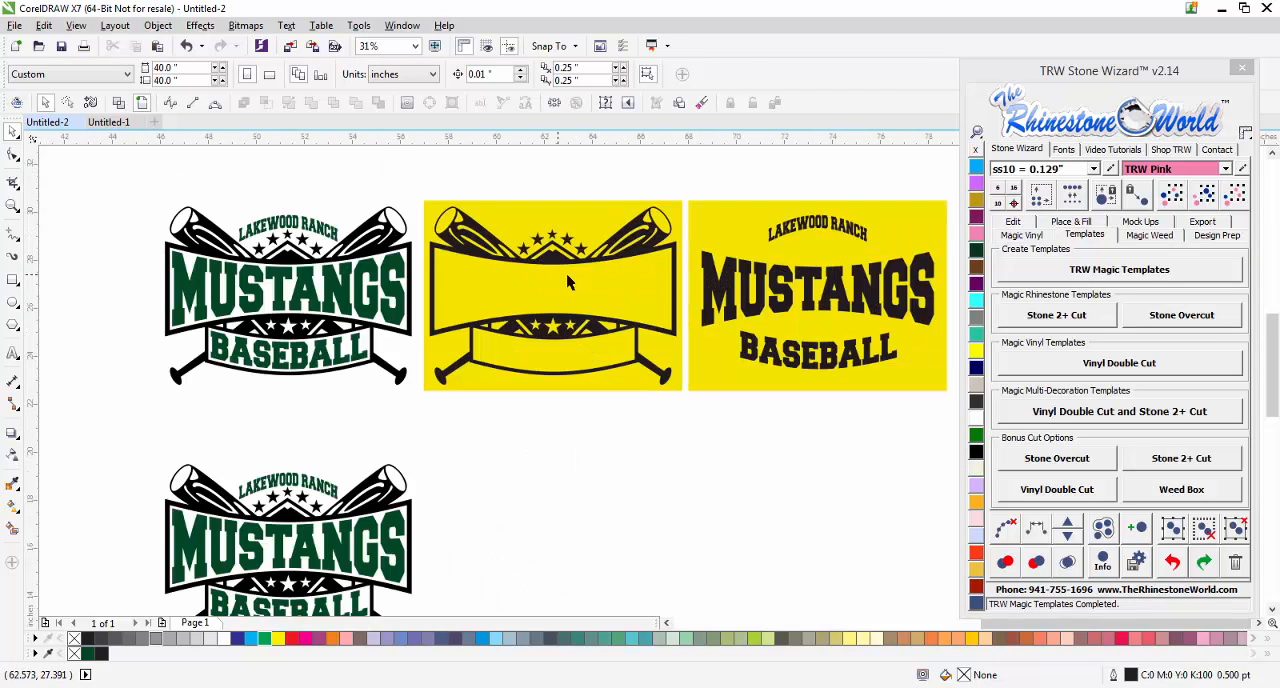
mouse_move(677, 415)
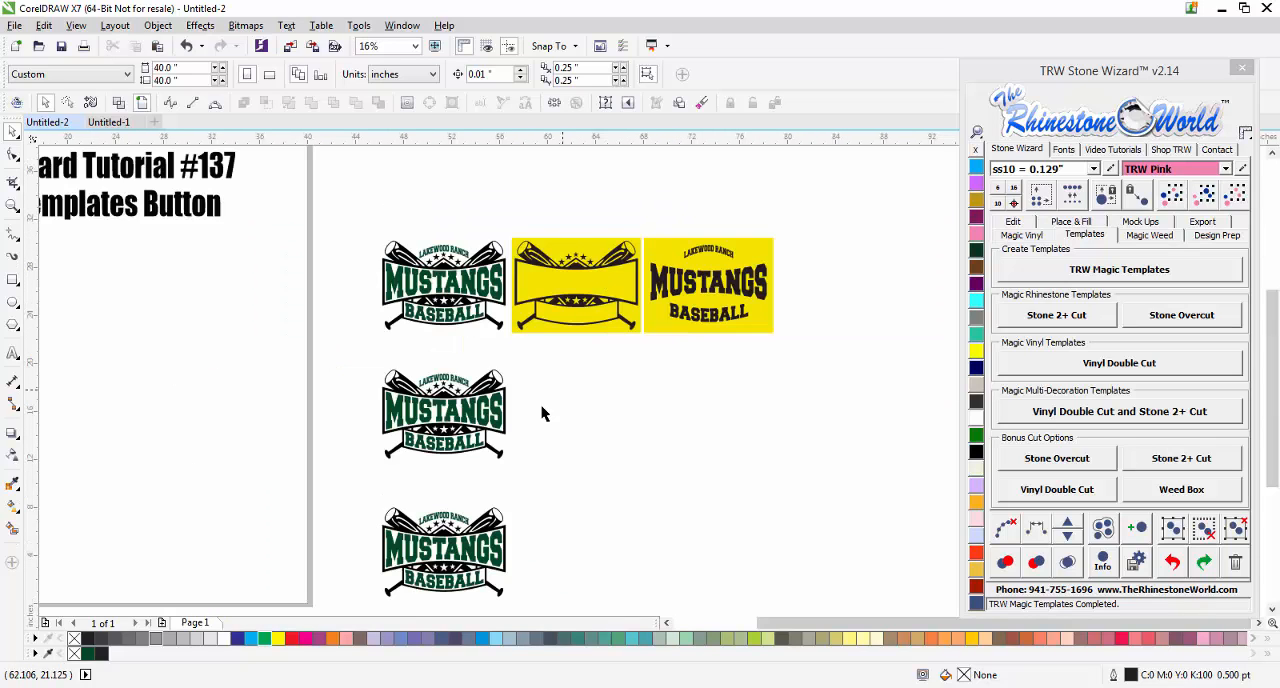
click(443, 413)
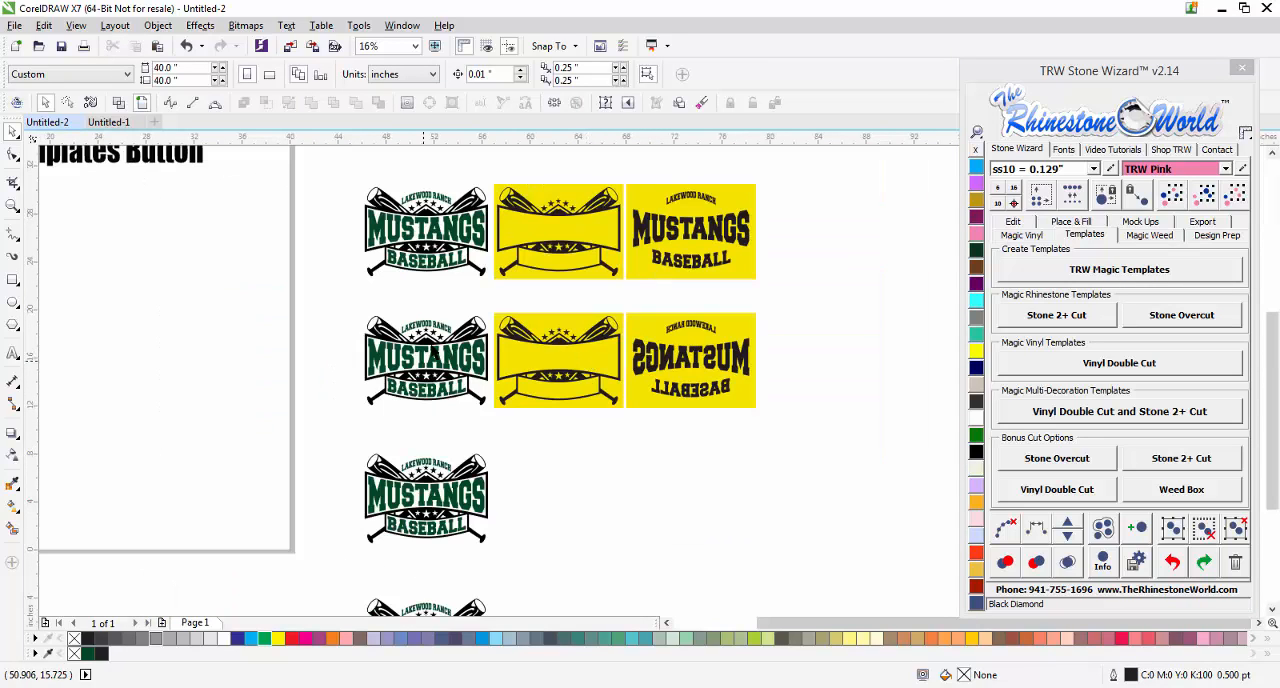
mouse_move(663, 334)
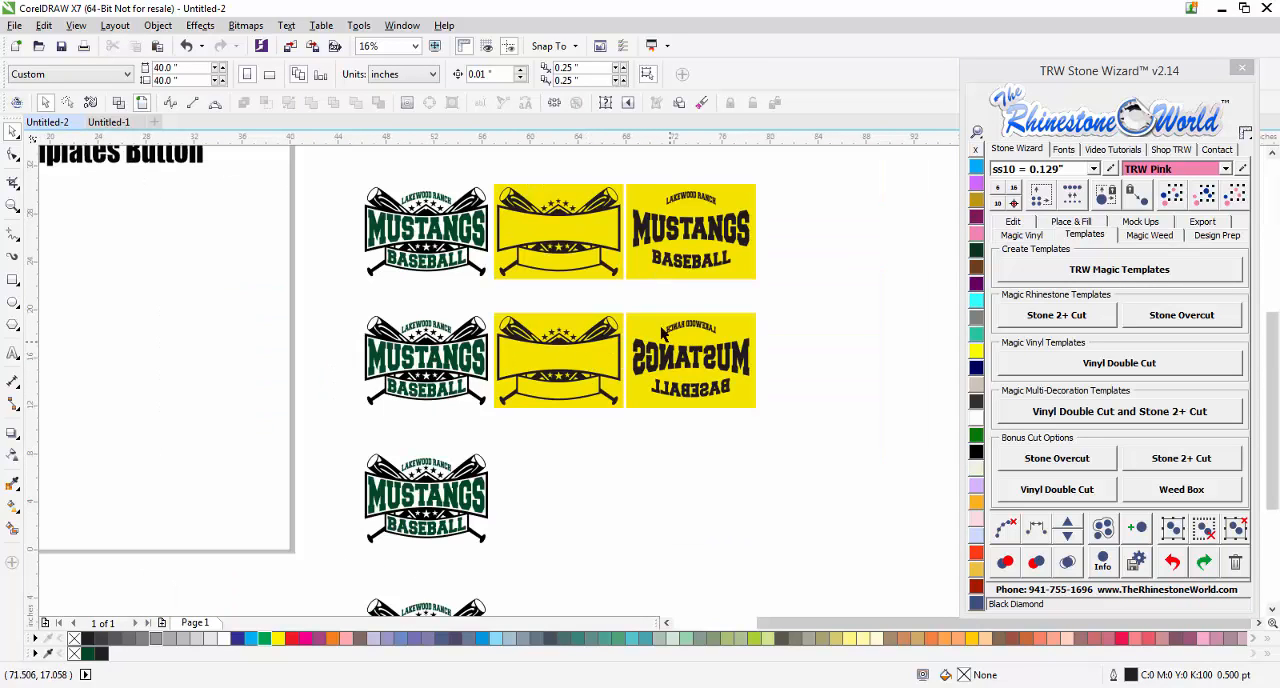
mouse_move(597, 363)
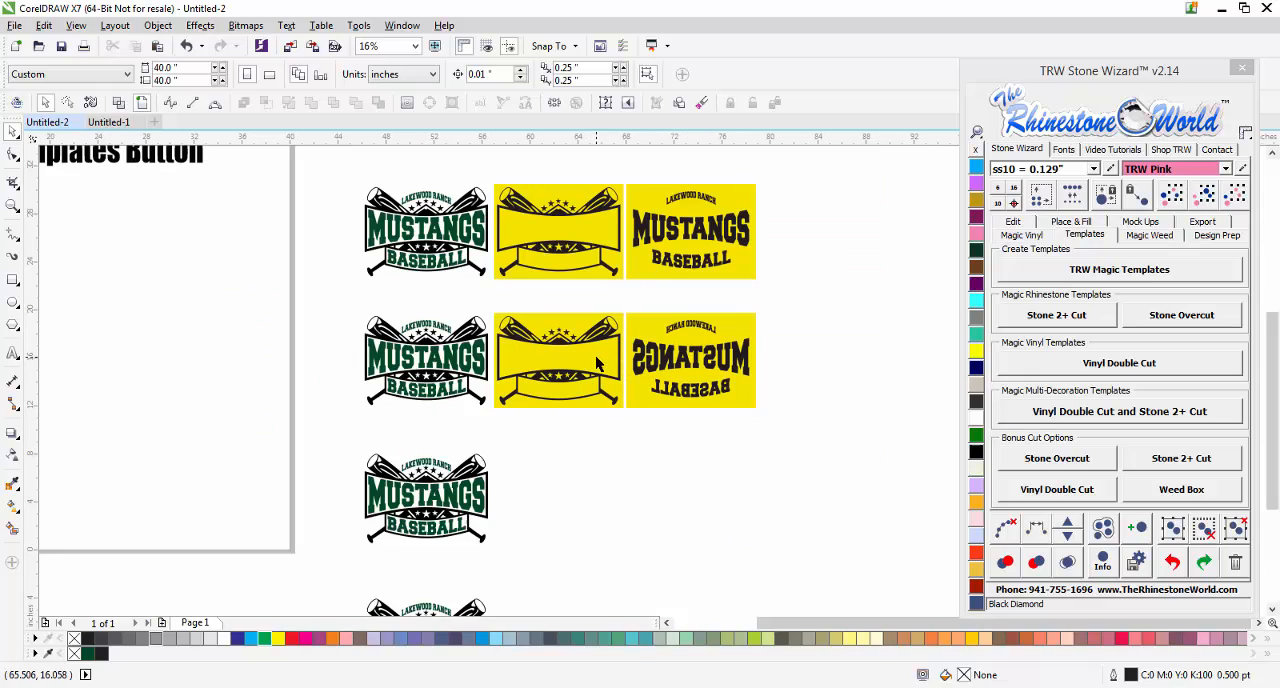
mouse_move(658, 375)
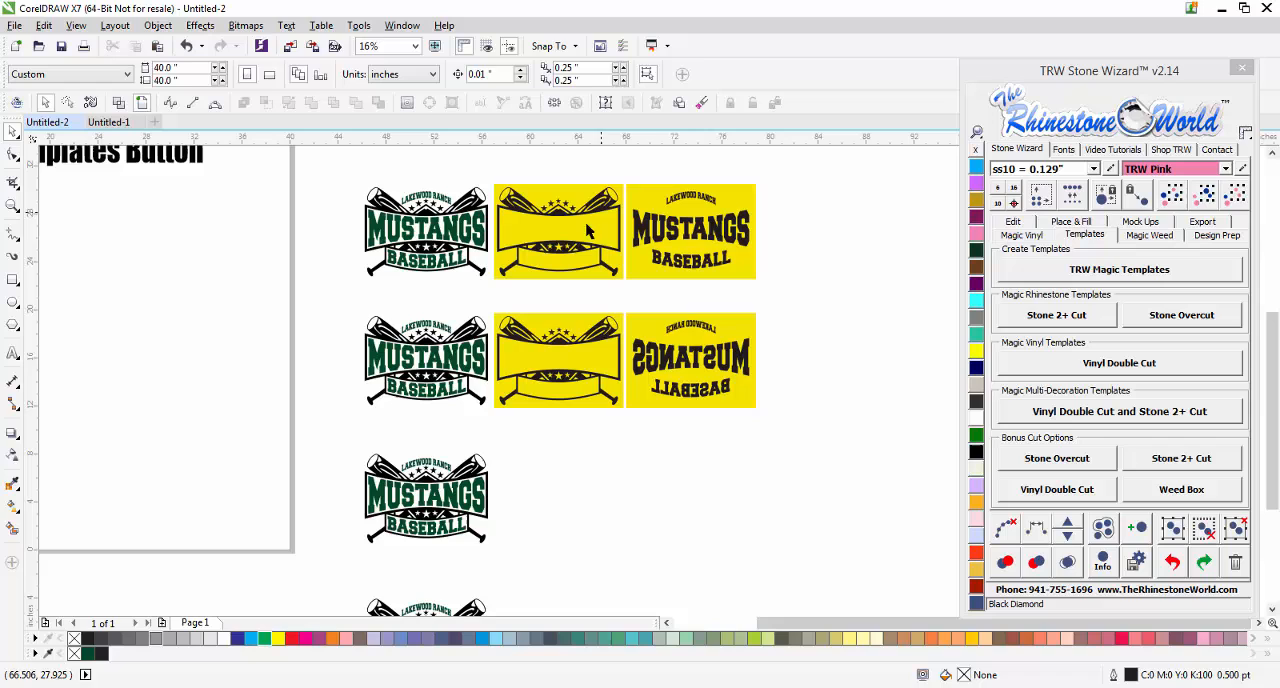
mouse_move(636, 240)
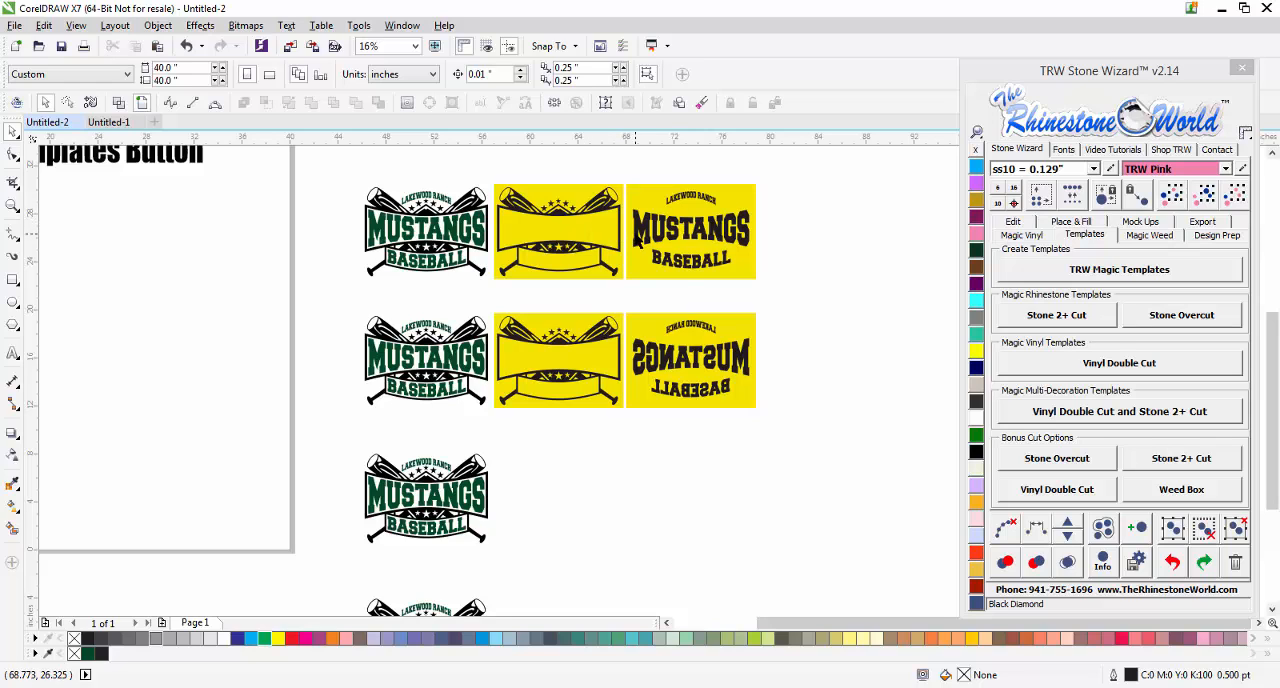
mouse_move(633, 465)
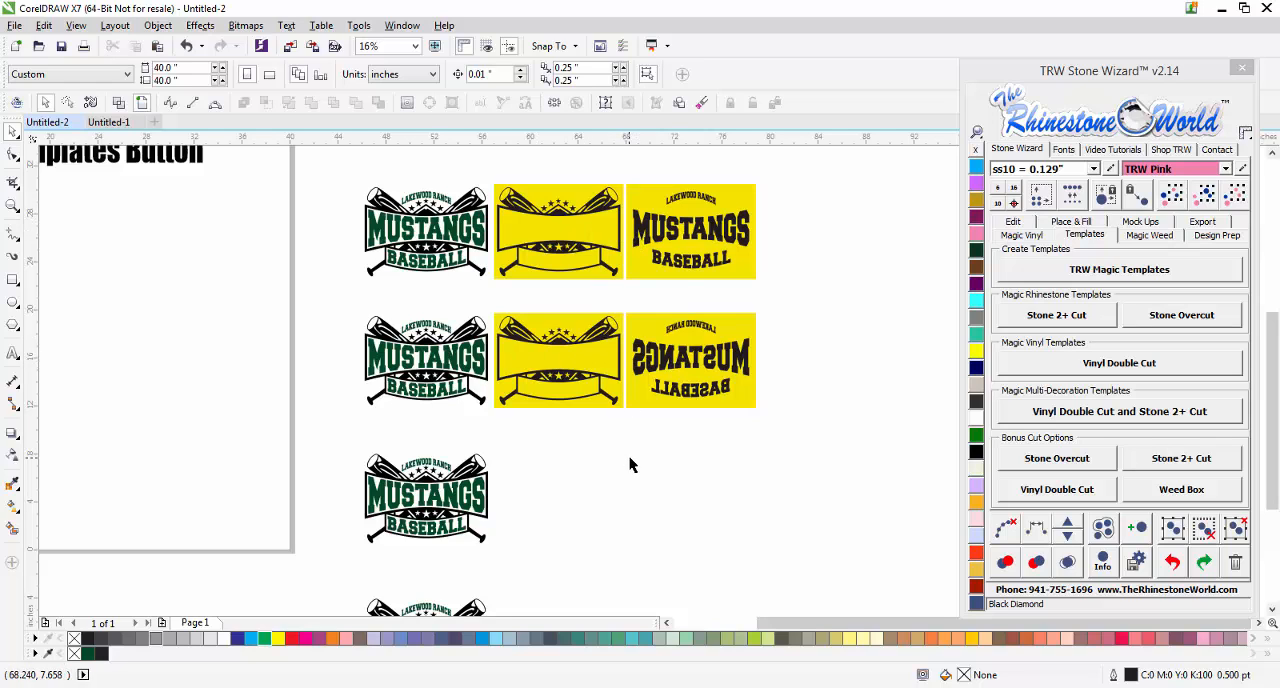
scroll(down, 3)
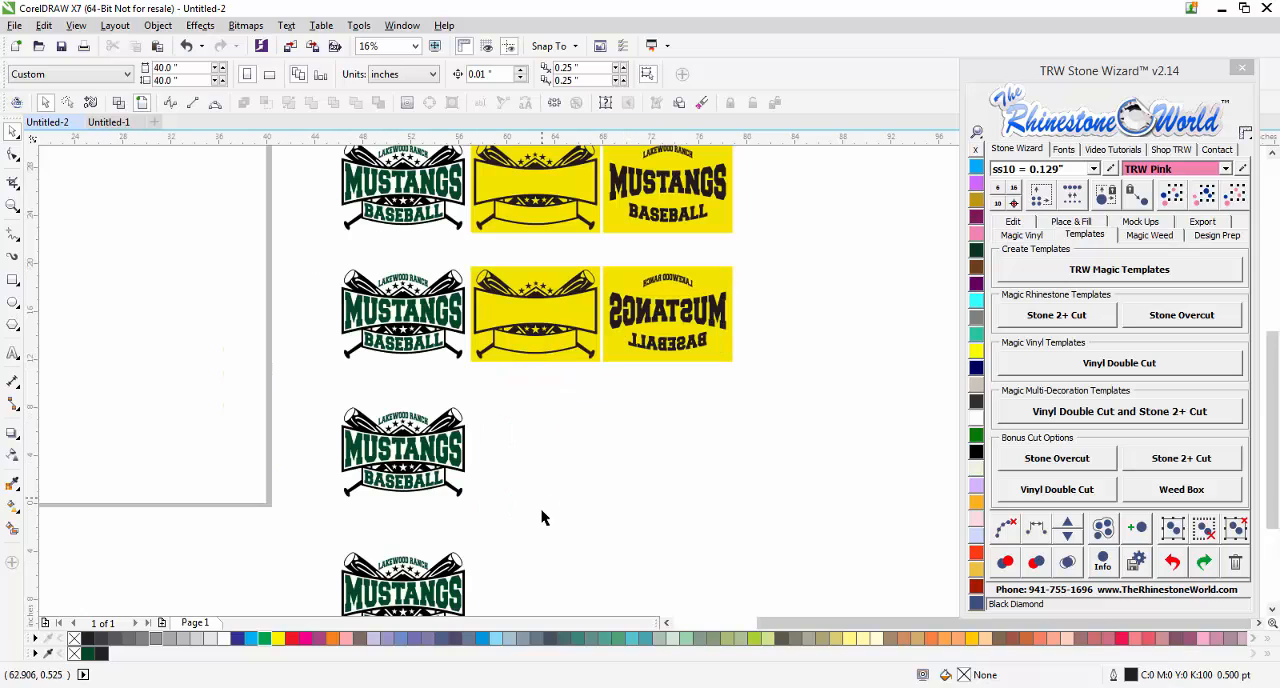
- Select the third Mustangs copy for a registration-mark template row
click(402, 451)
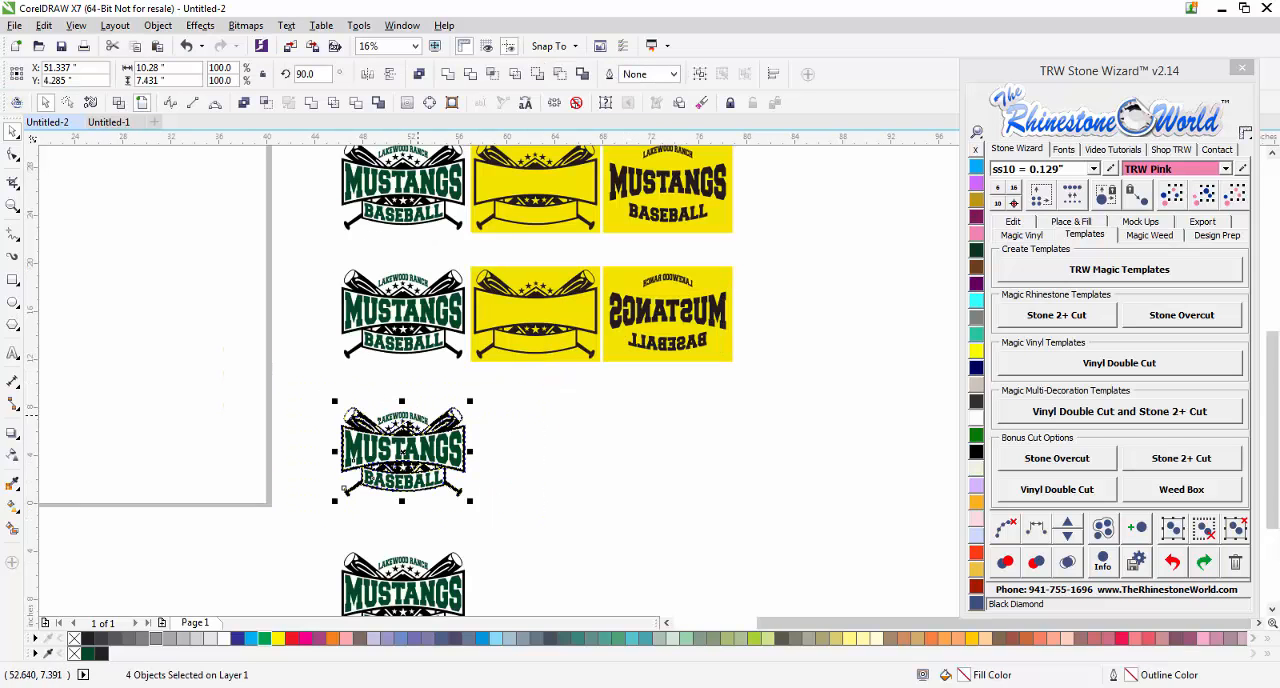
mouse_move(718, 413)
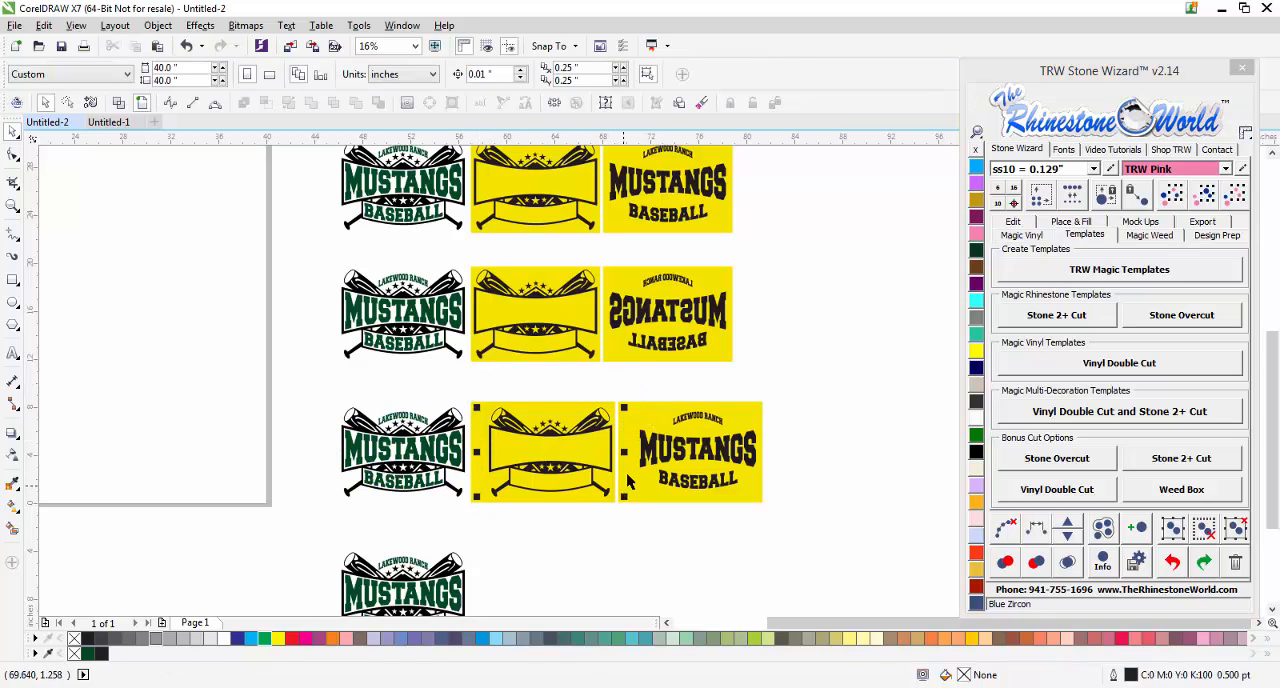
mouse_move(547, 453)
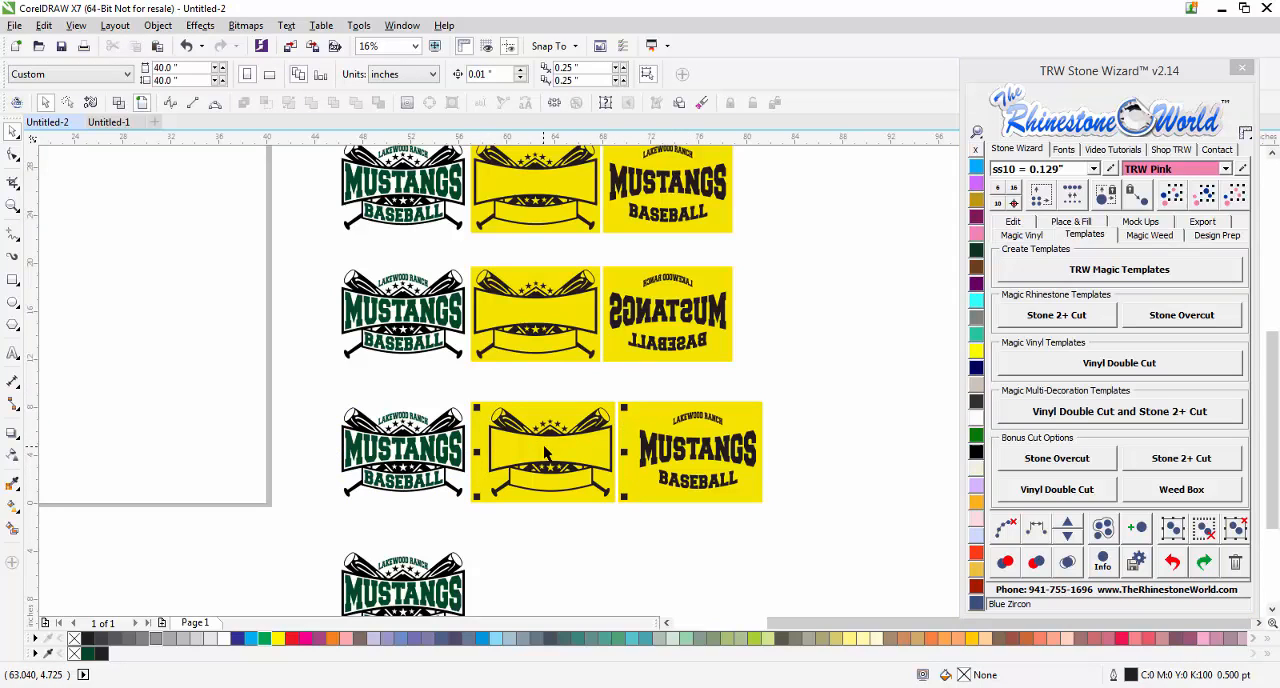
mouse_move(502, 441)
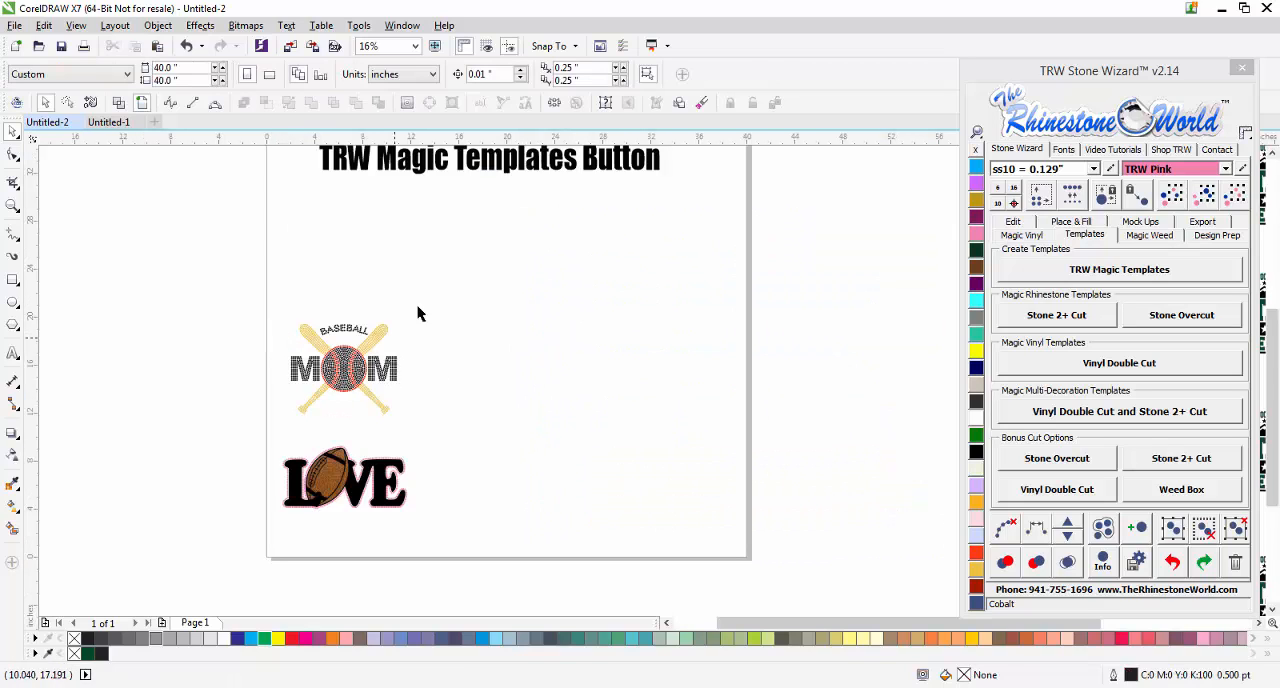
- Generate yellow templates beside the baseball Mom design, then select the Love design
click(342, 368)
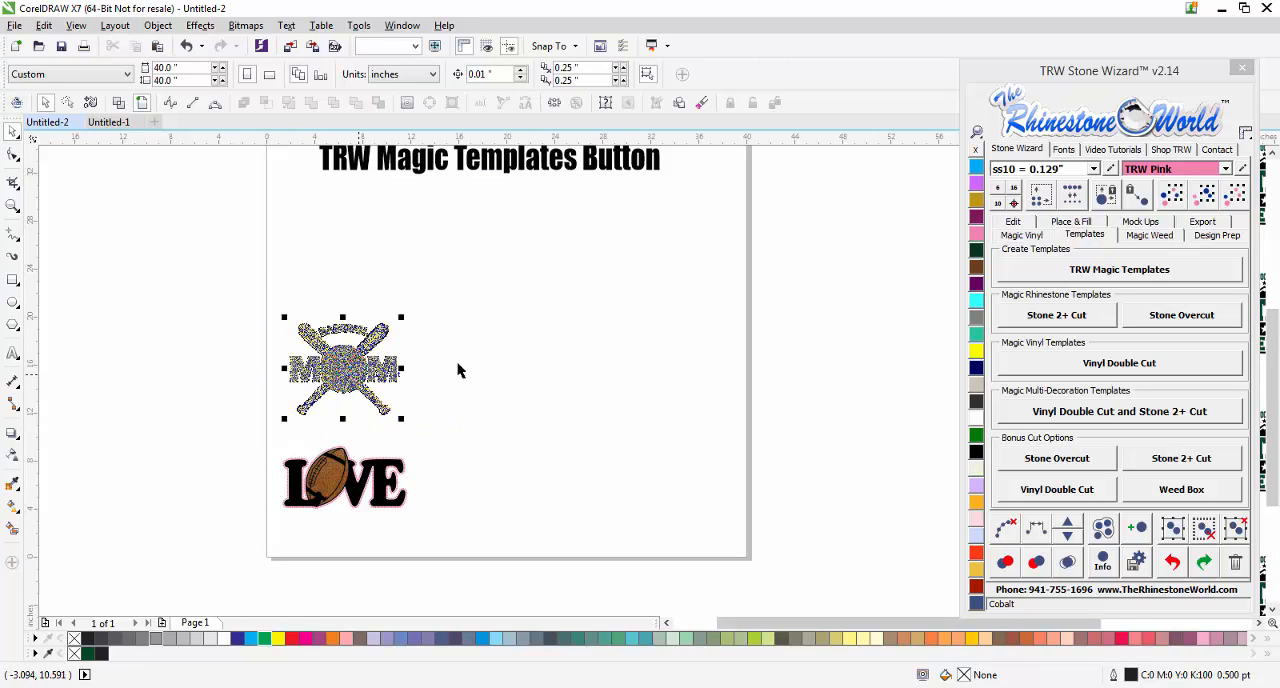
click(1119, 269)
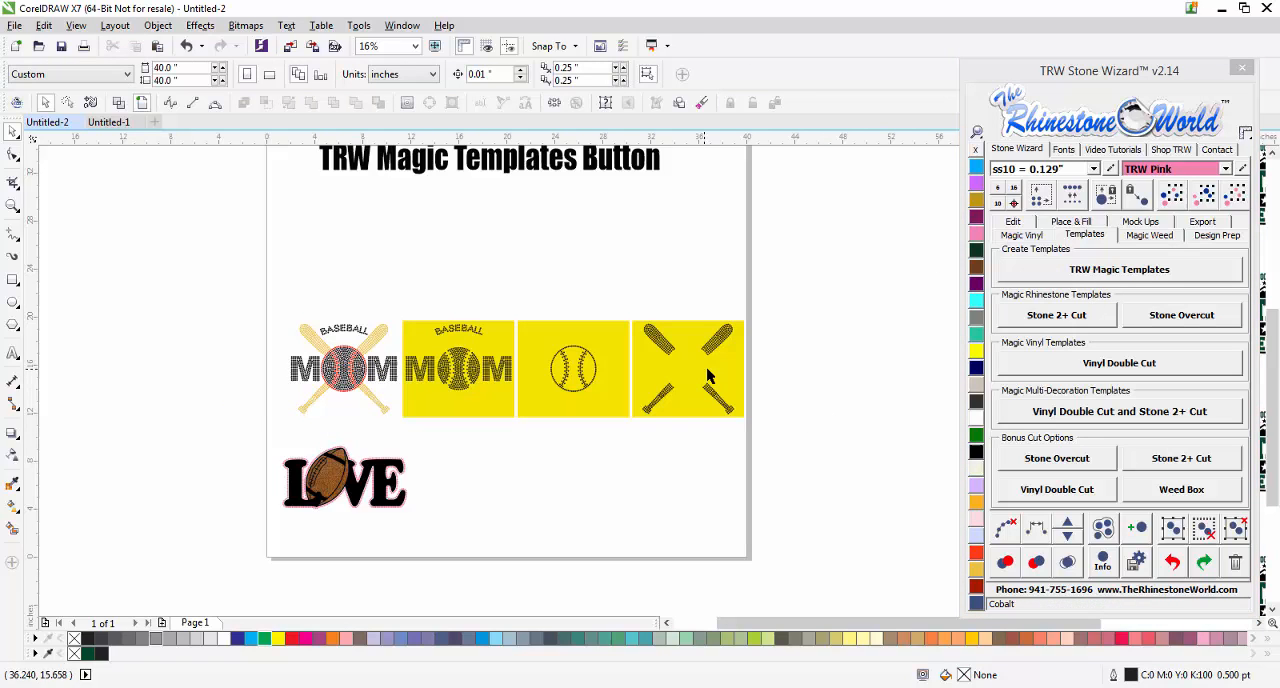
mouse_move(534, 377)
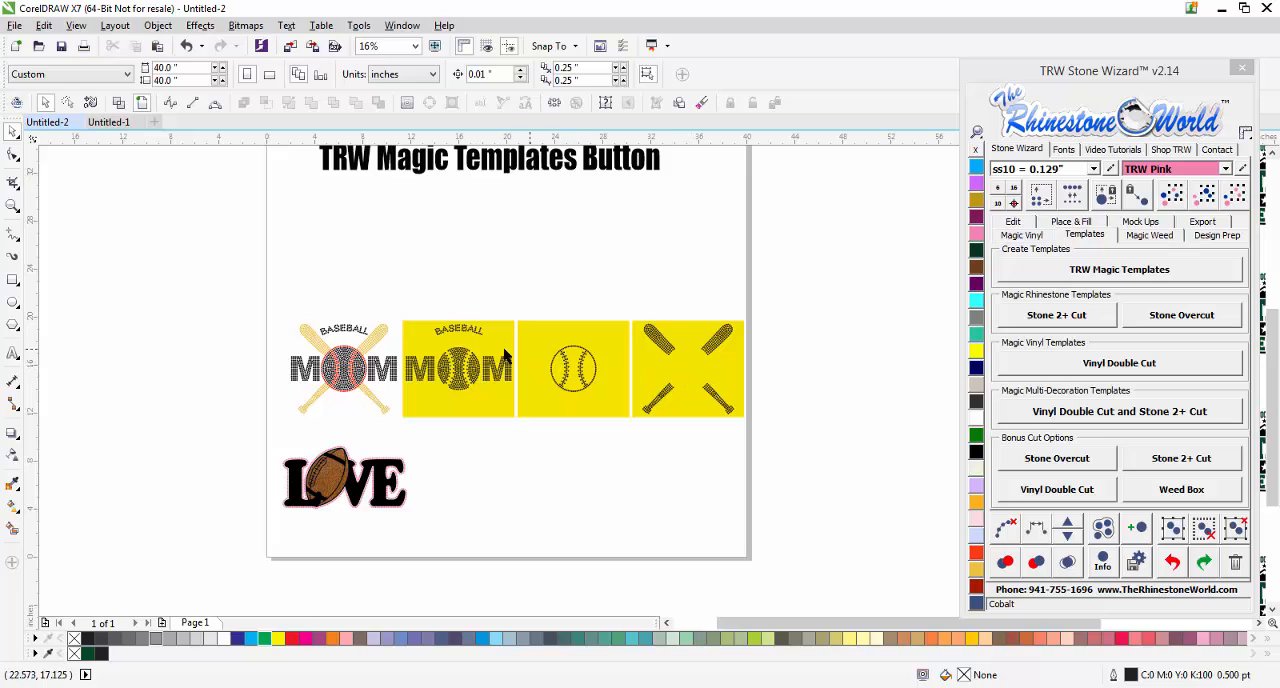
mouse_move(732, 374)
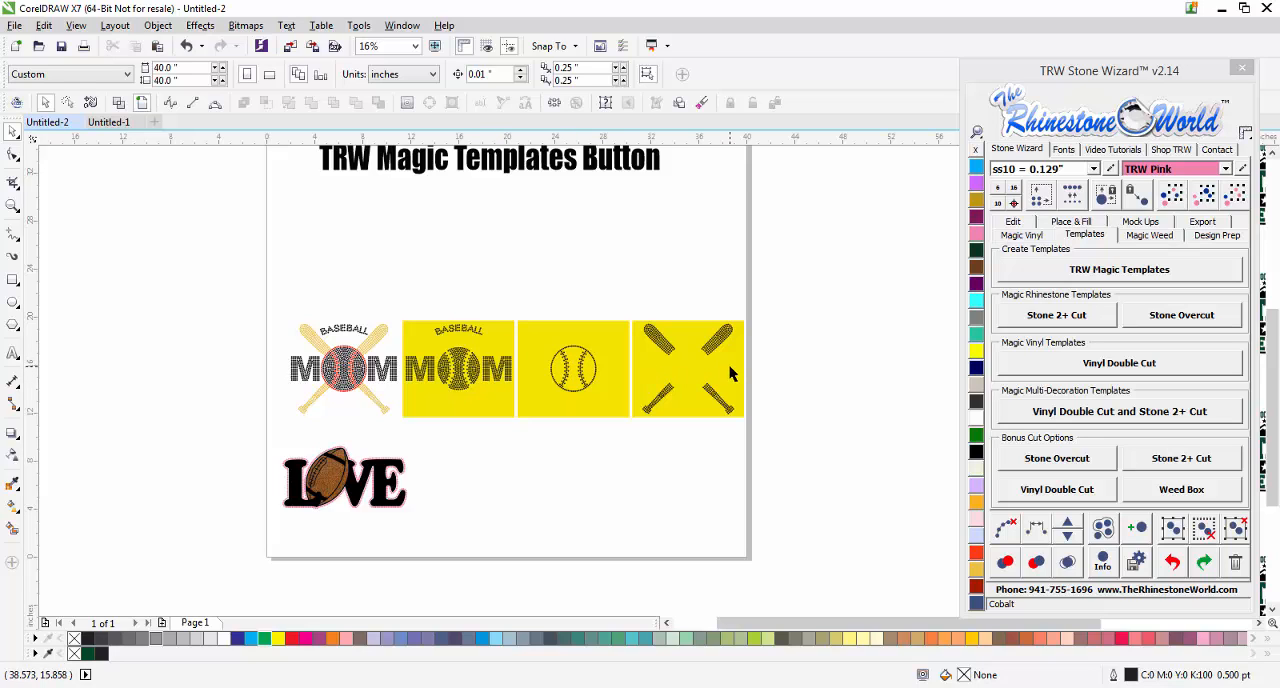
click(344, 482)
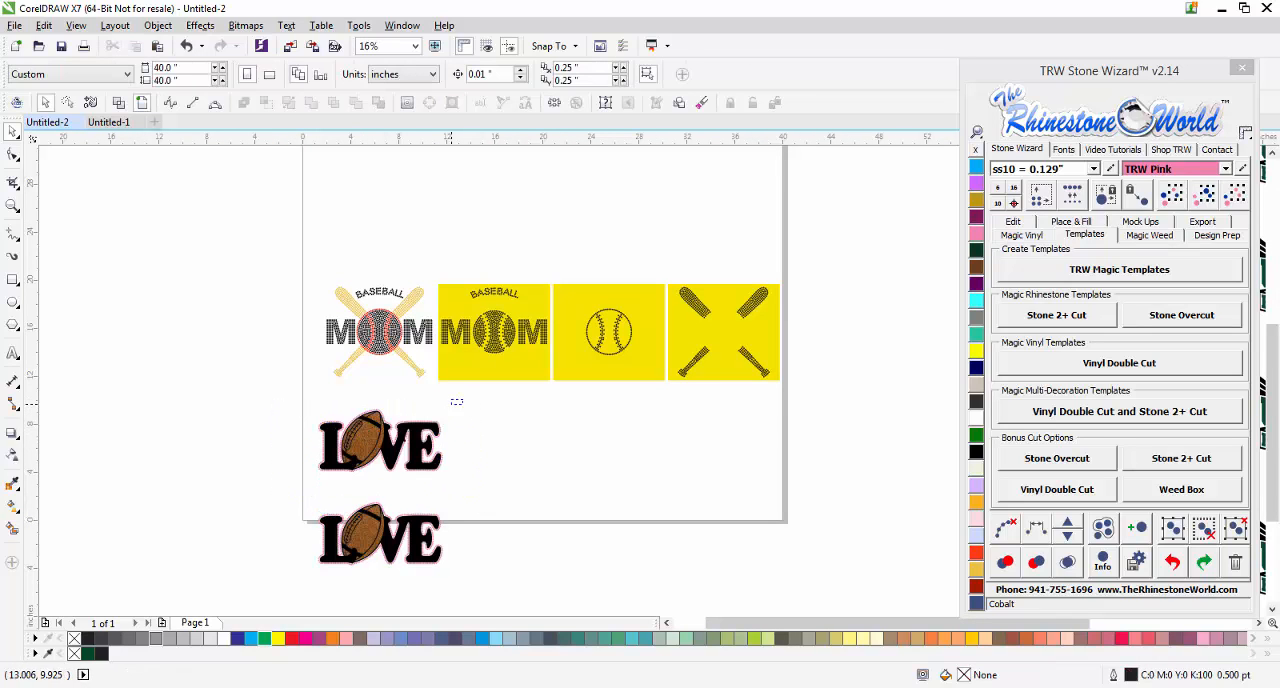
- Create the yellow template row for the upper football Love design
click(379, 445)
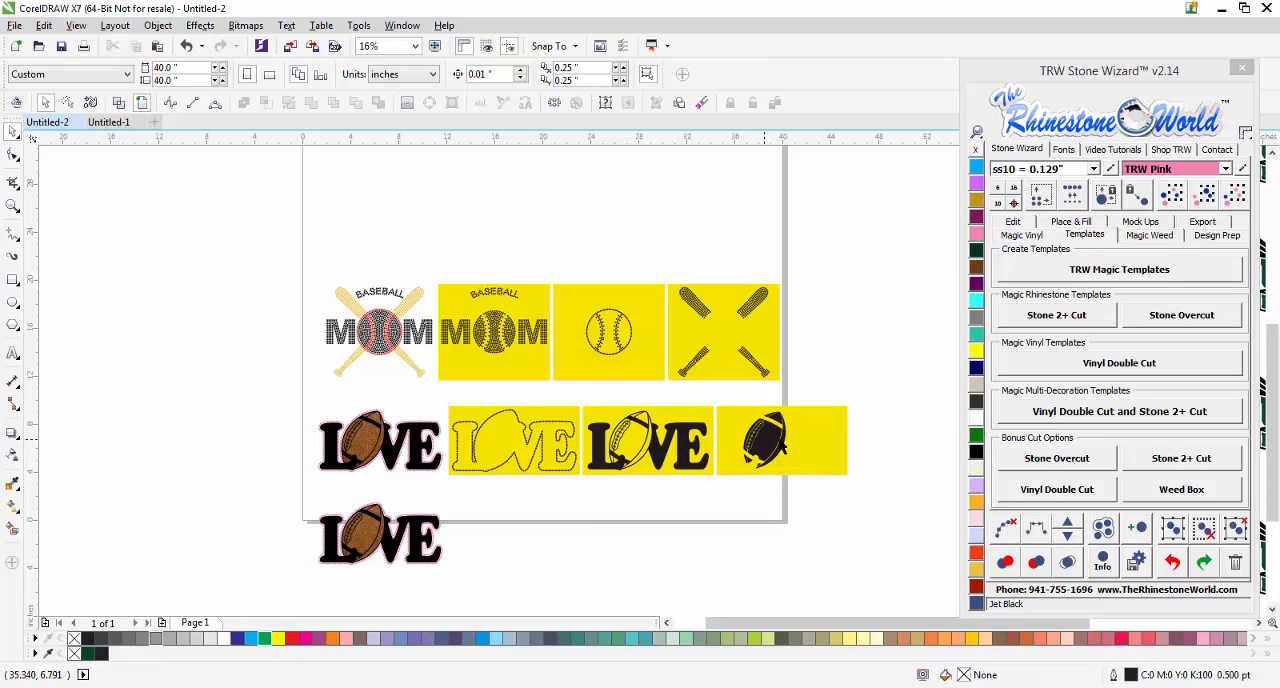
mouse_move(539, 524)
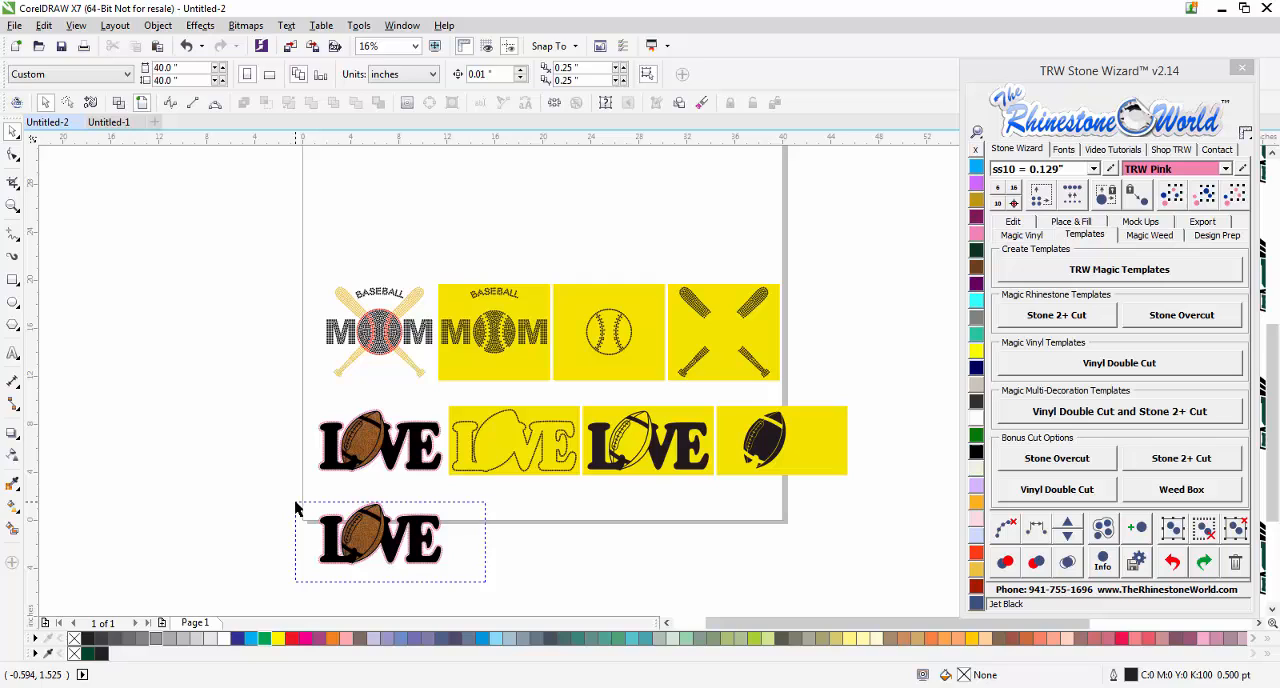
- Select the lower Love design and create its mirrored yellow template row
click(378, 540)
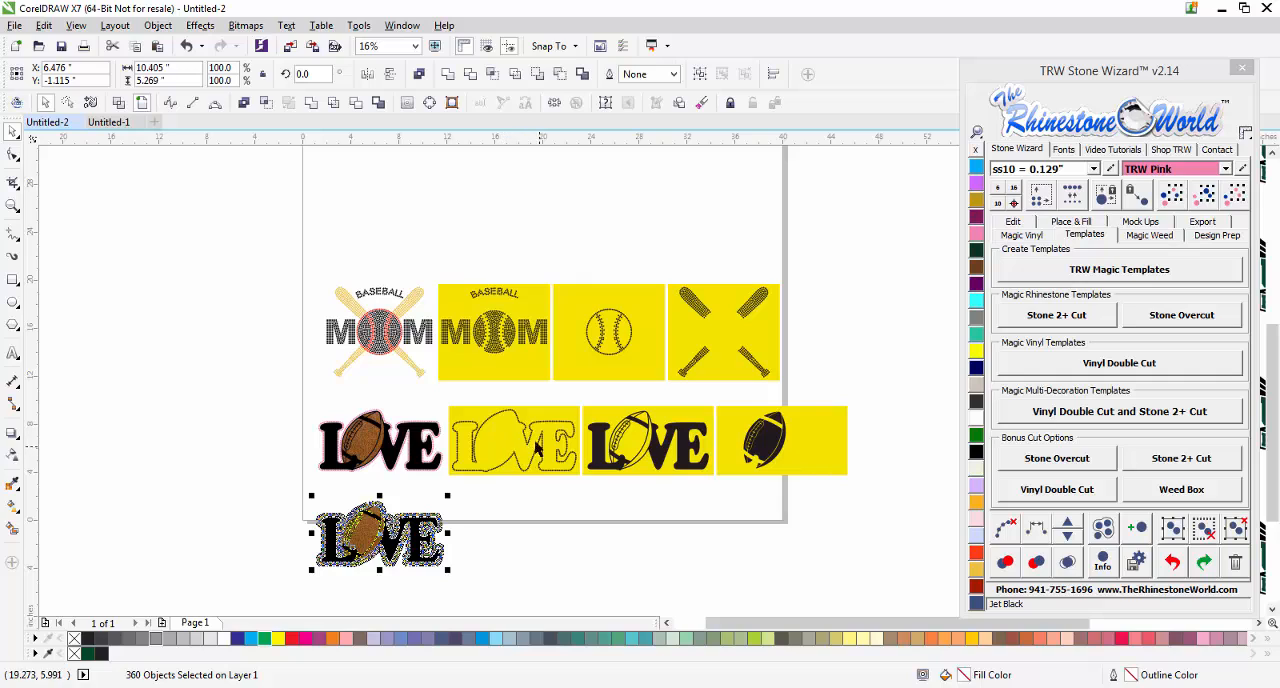
mouse_move(519, 450)
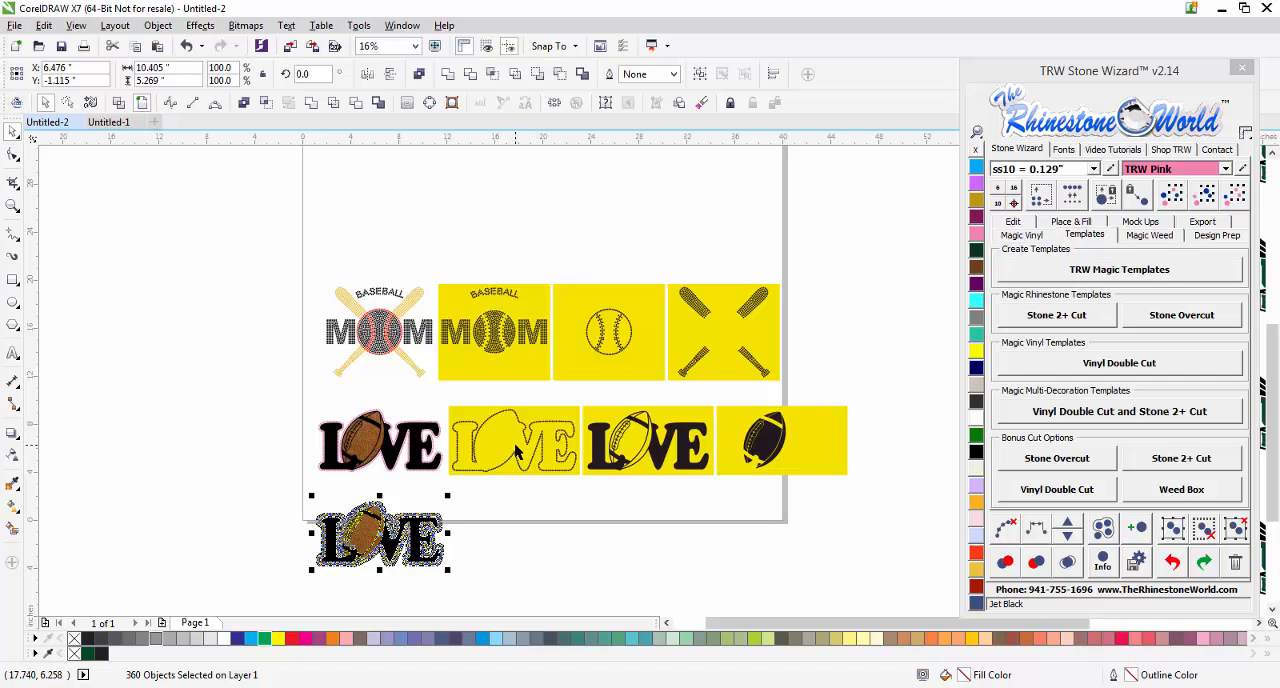
mouse_move(570, 450)
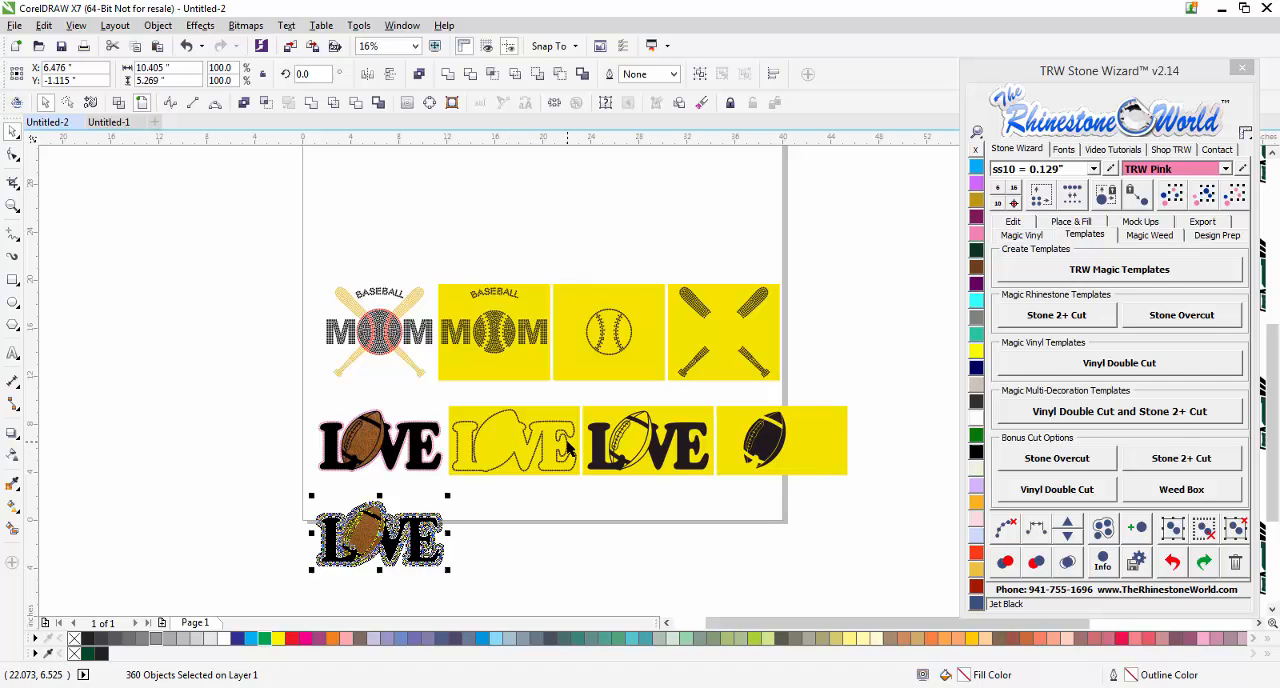
mouse_move(530, 500)
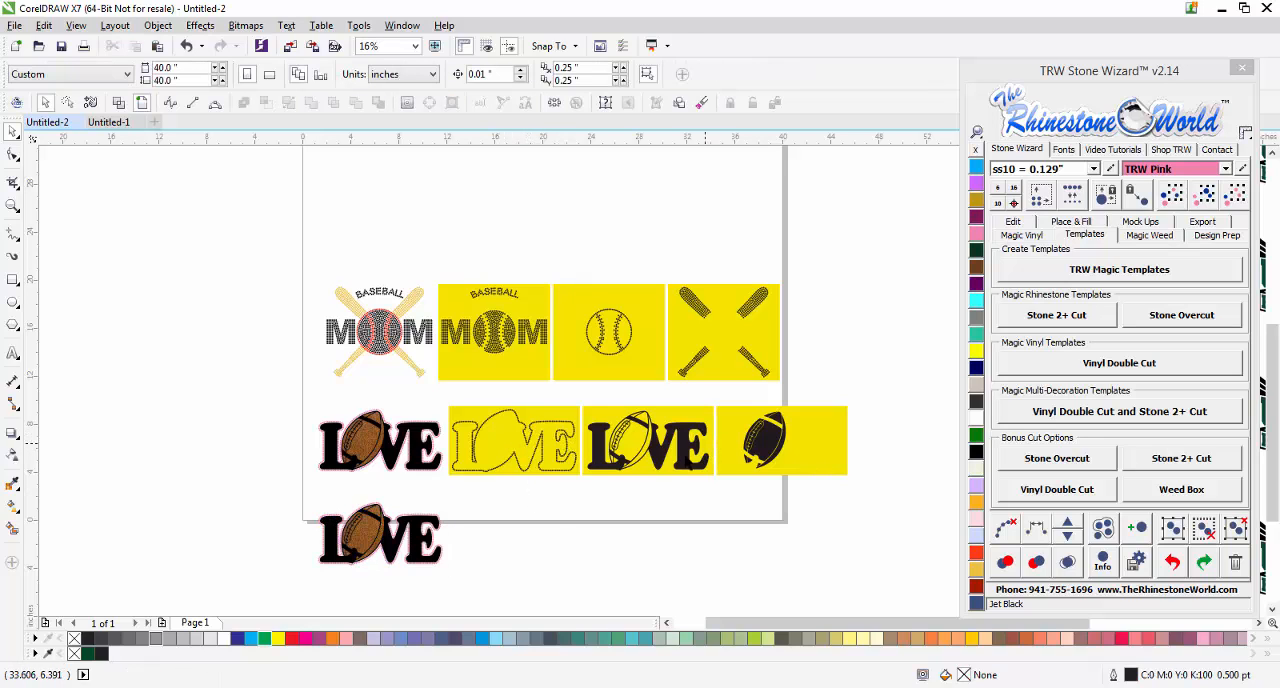
click(380, 537)
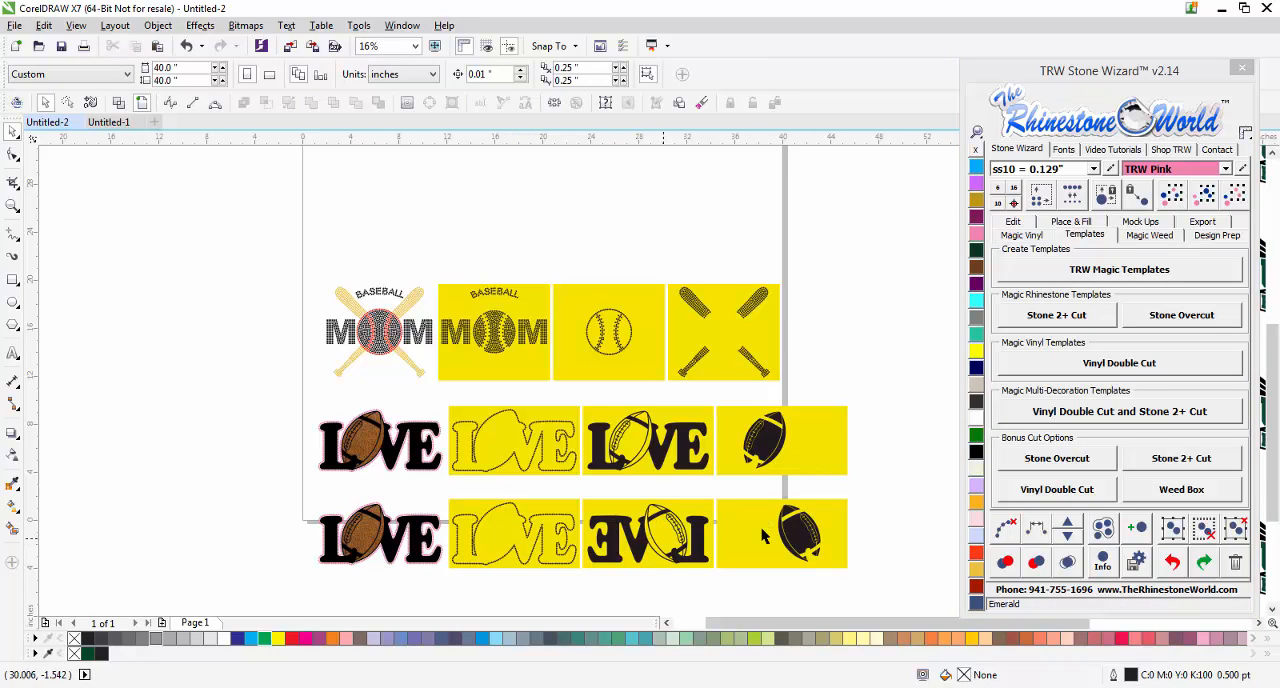
mouse_move(907, 506)
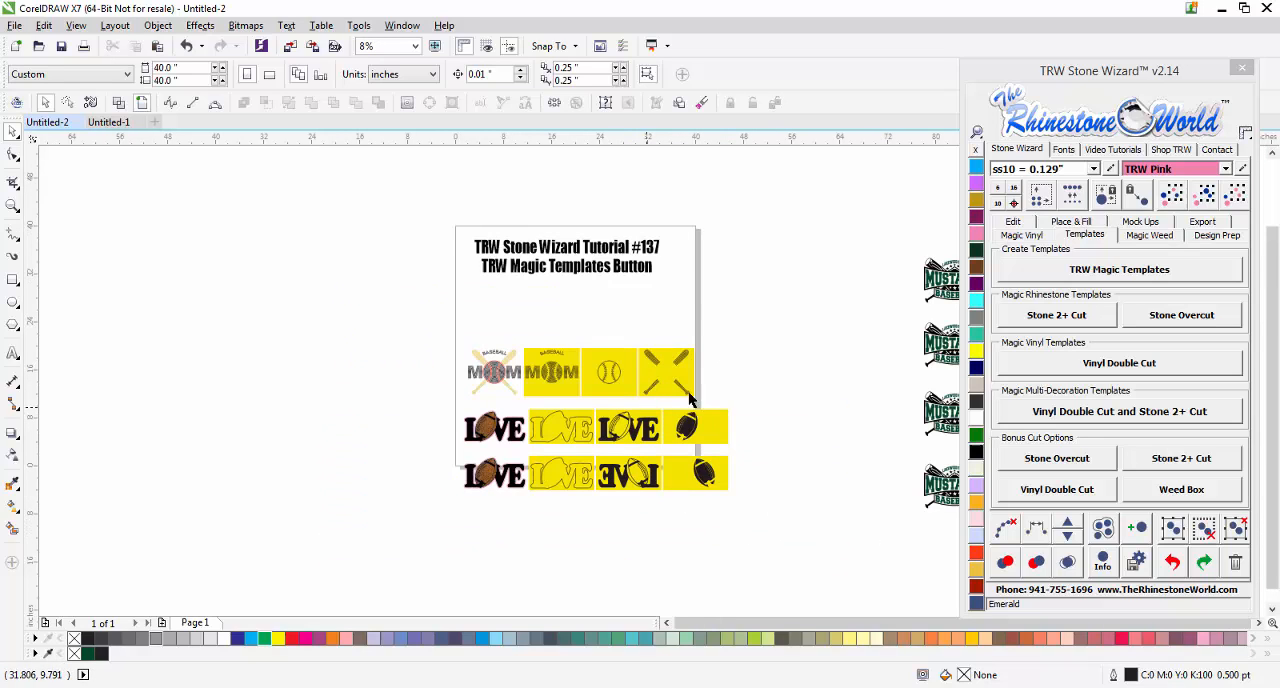
mouse_move(1037, 282)
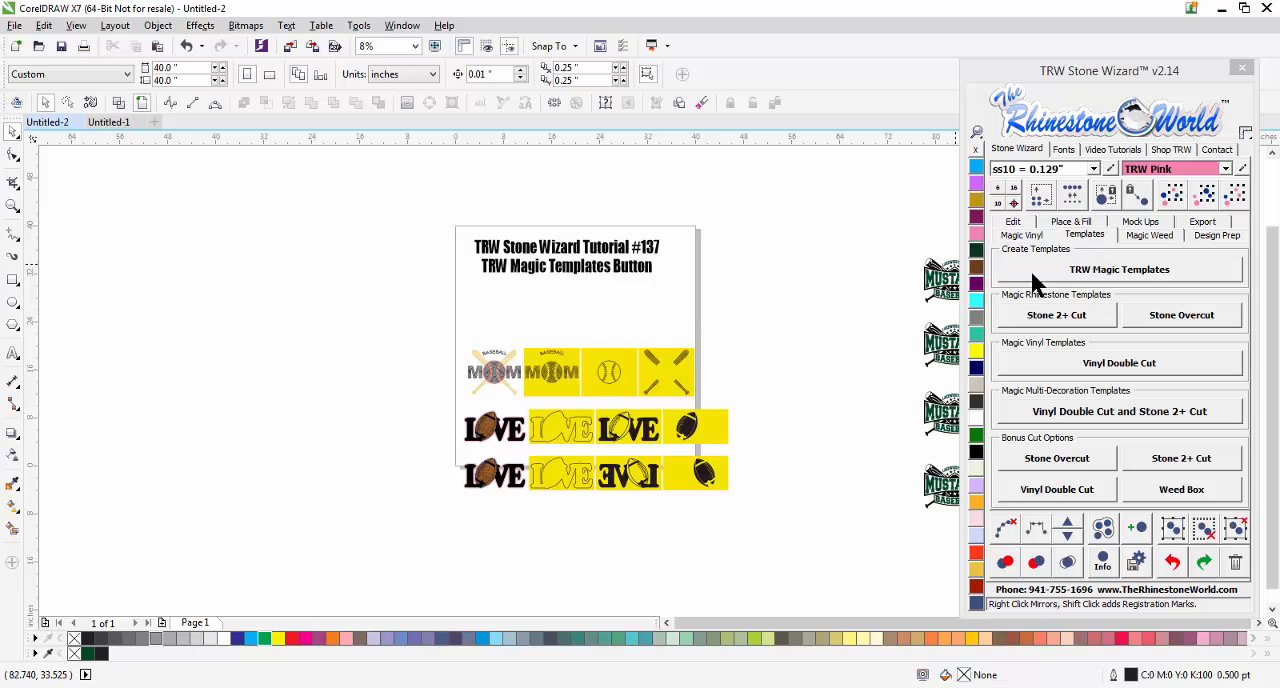
mouse_move(841, 322)
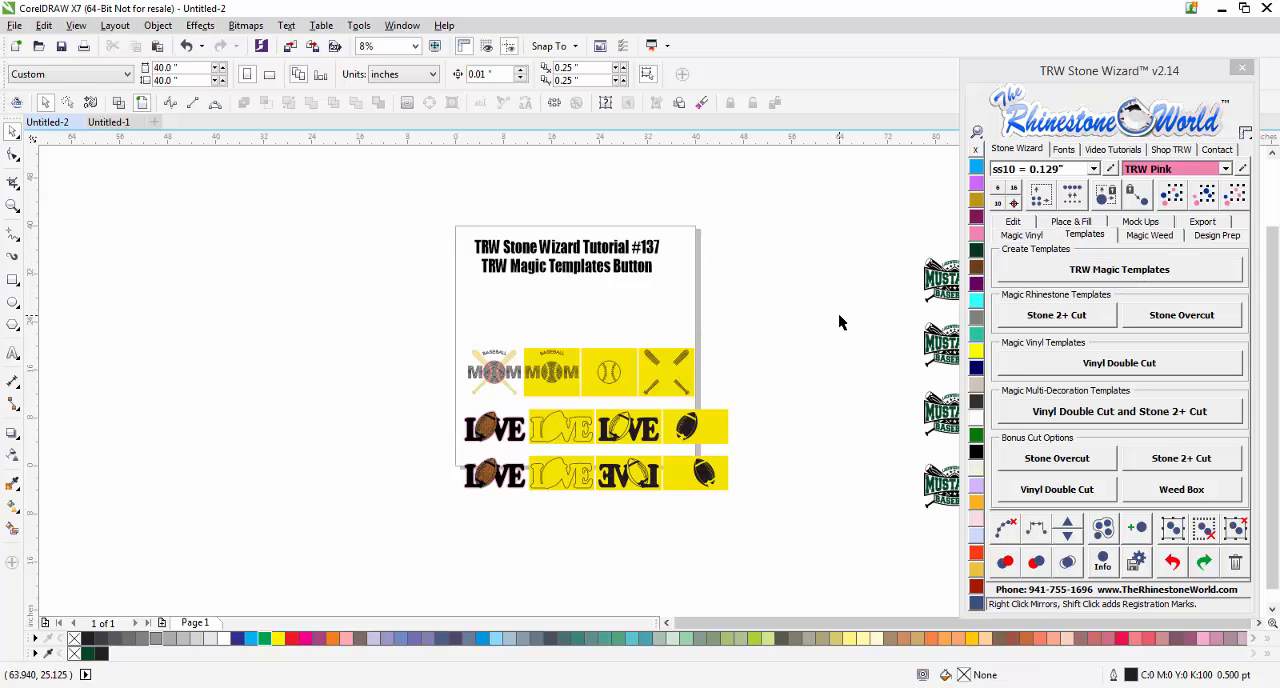
mouse_move(775, 343)
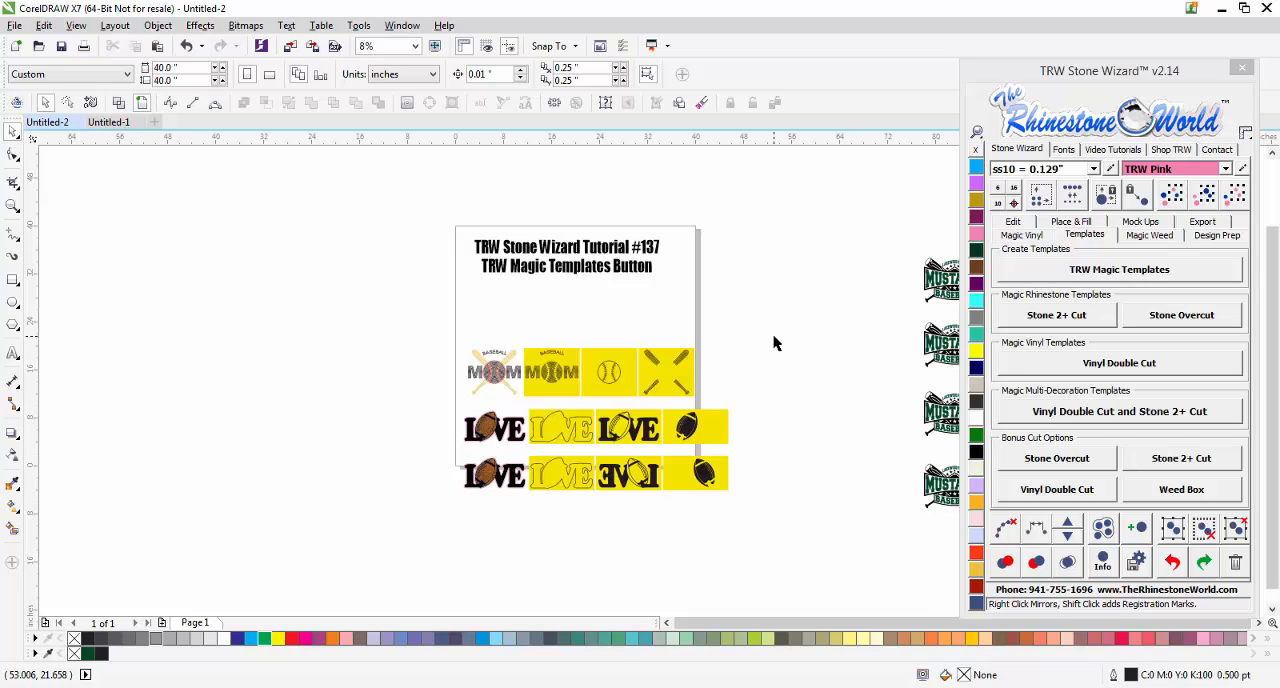
mouse_move(761, 363)
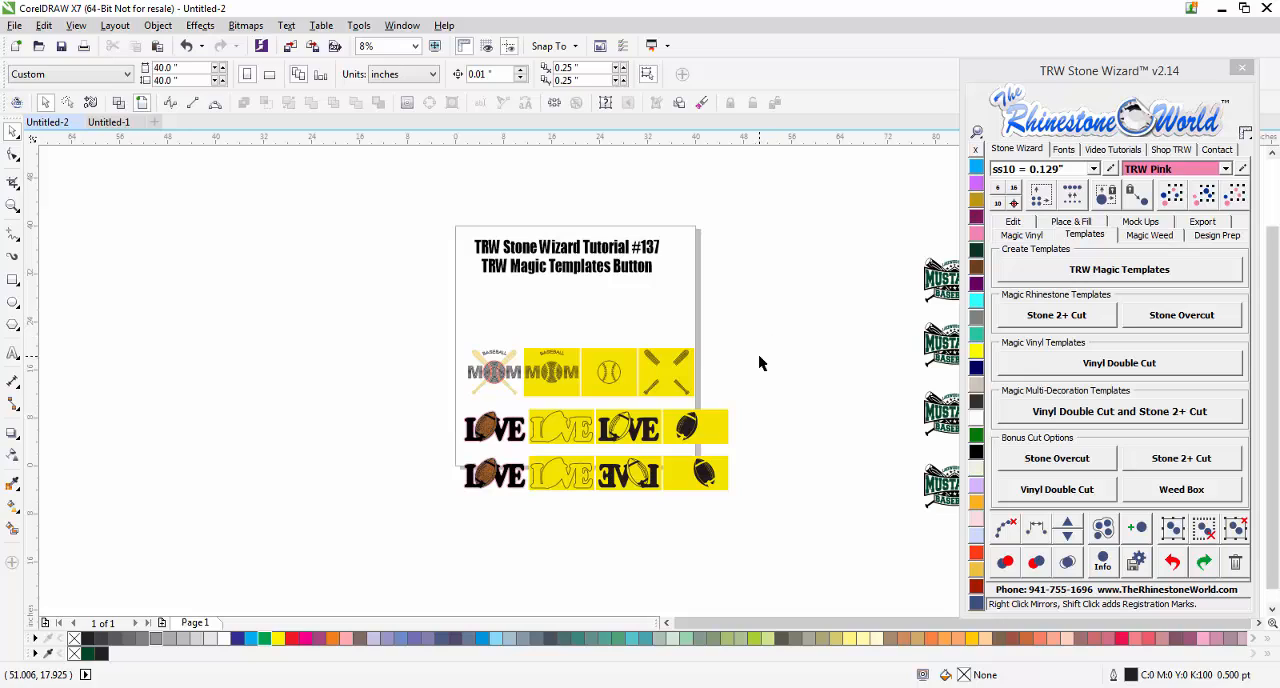
mouse_move(757, 362)
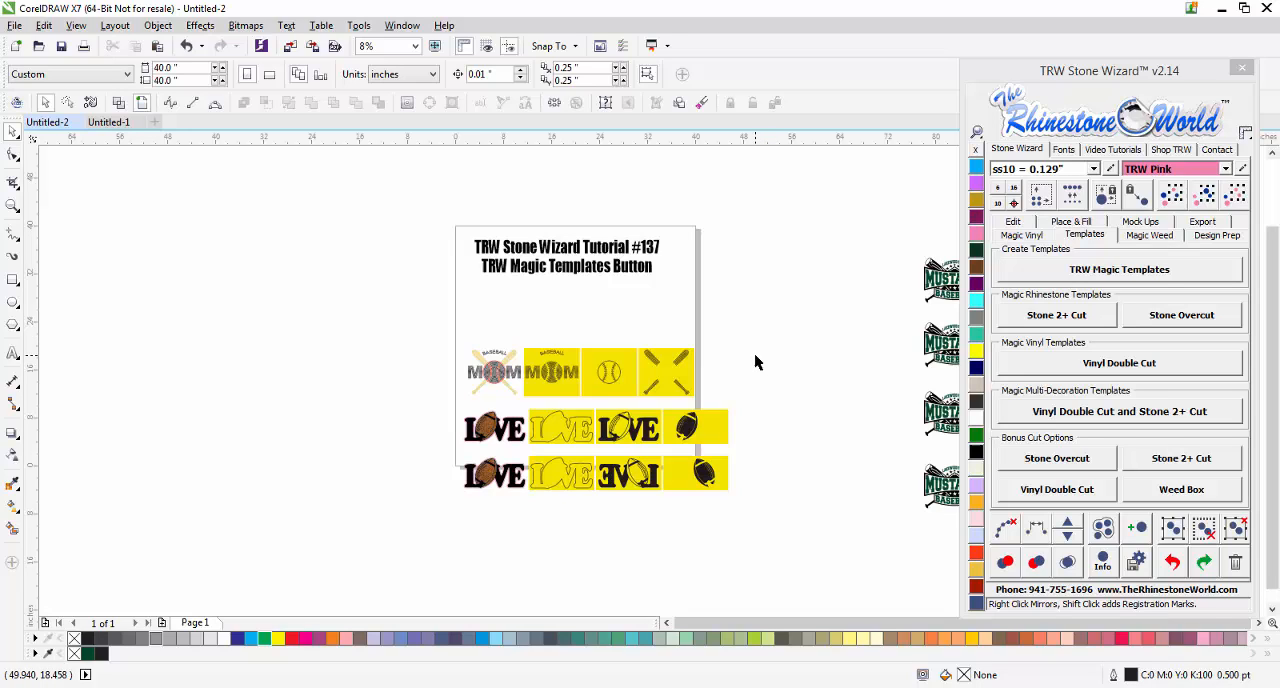